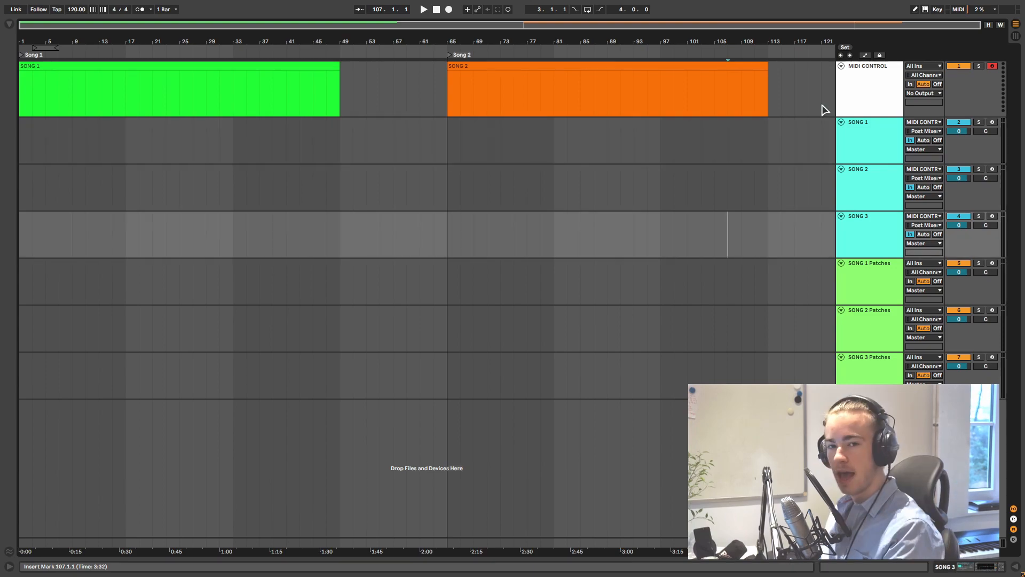
Step: Show the key zone ranges for the rack's Bass, Piano and Synth chains
left_click(868, 89)
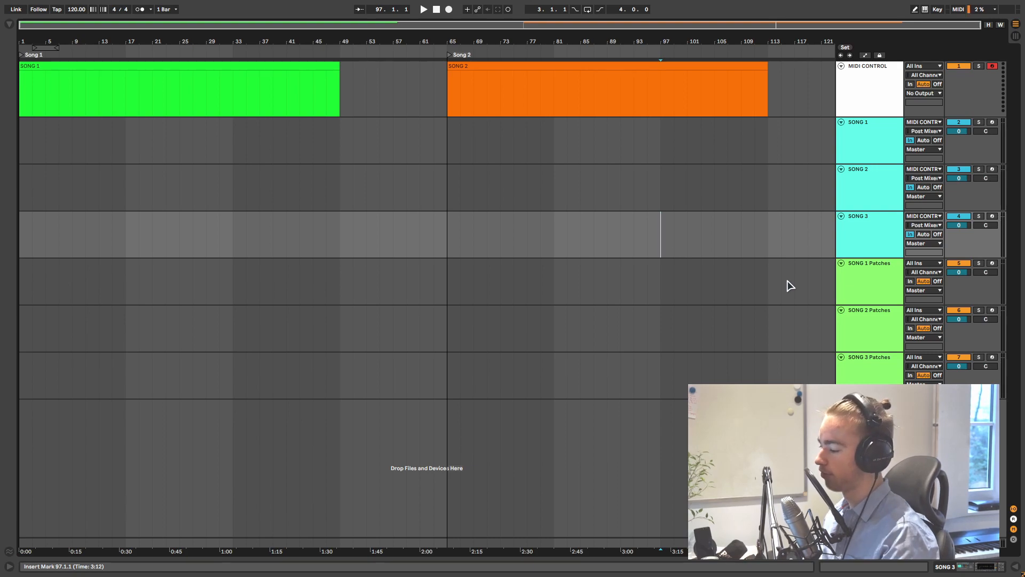
mouse_move(774, 290)
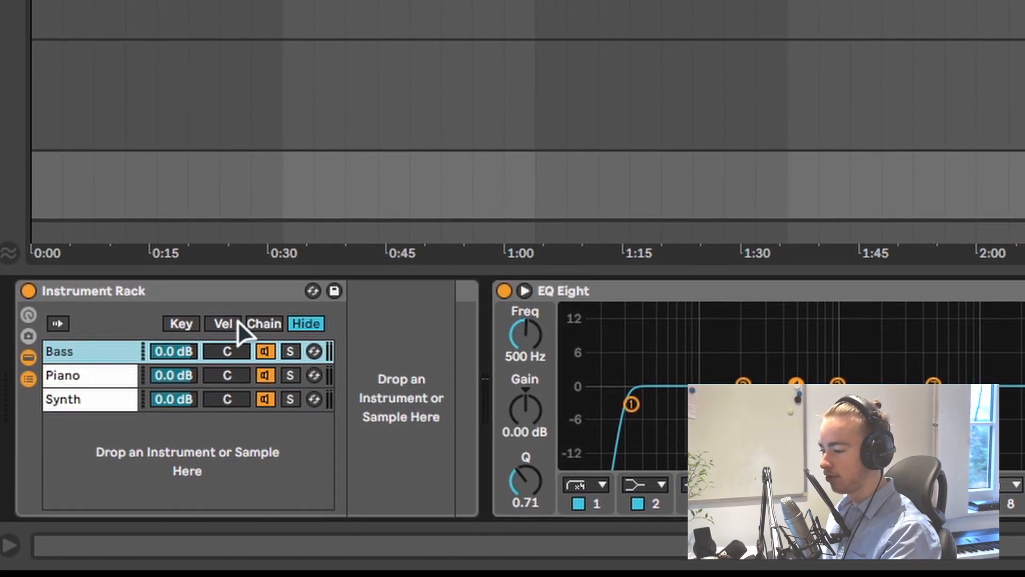
left_click(180, 323)
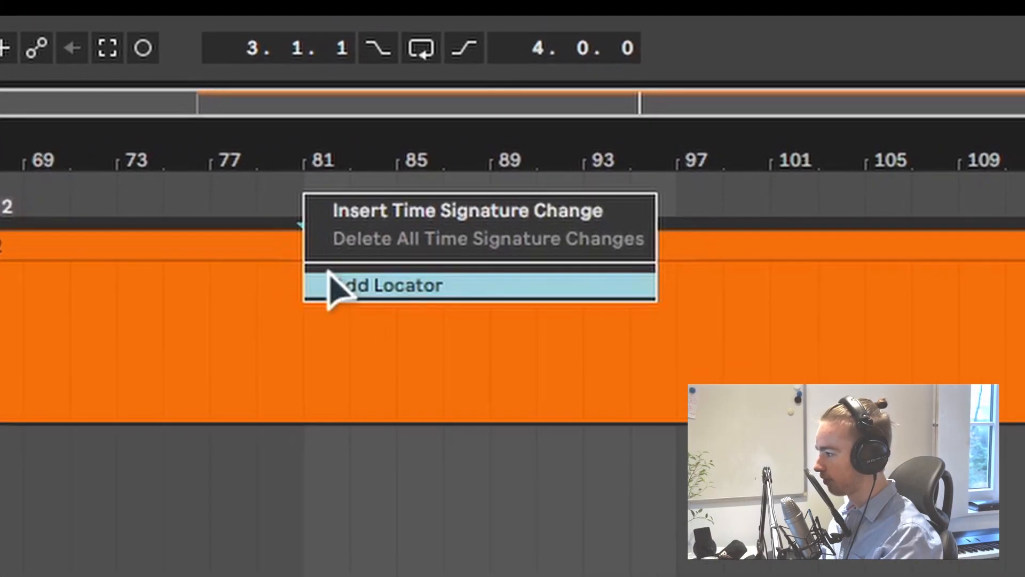
Step: Add a 'Chorus' locator at bar 81 of the Song 2 clip
left_click(389, 286)
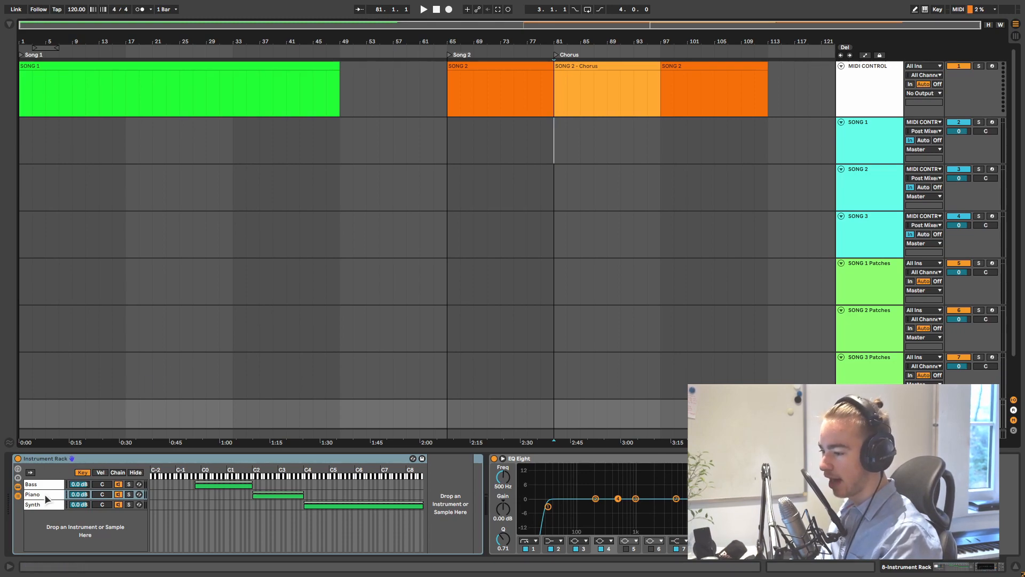
Step: Add Kontakt to the Bass chain, load Twenty Five.nki, and browse its Bass snapshots
left_click(32, 484)
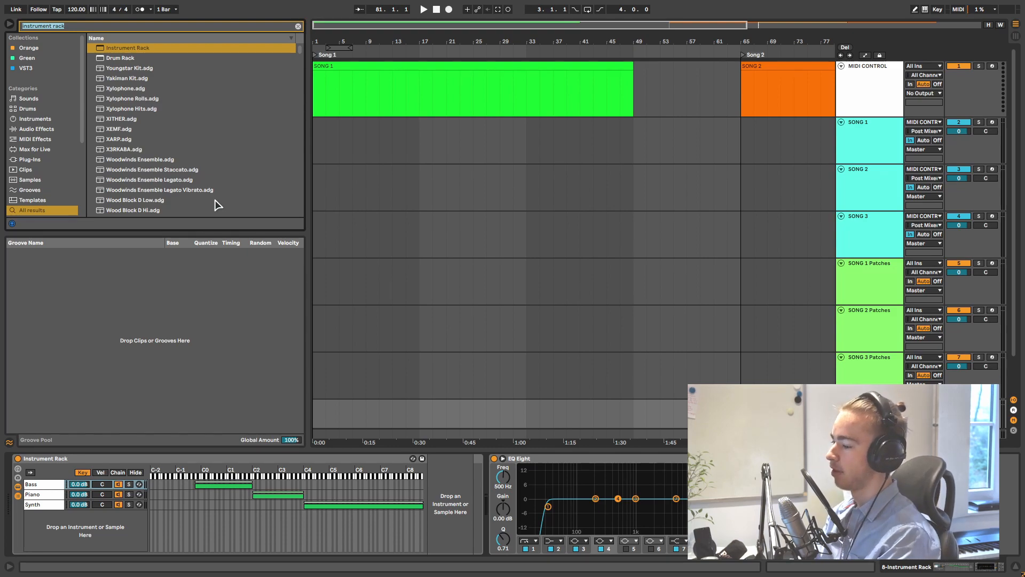
type("kontakt")
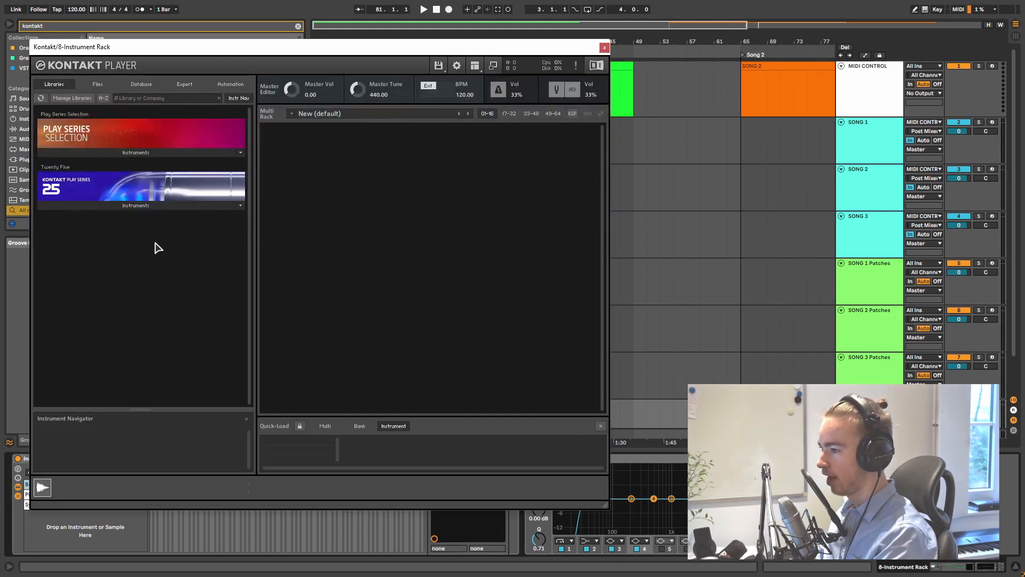
left_click(135, 204)
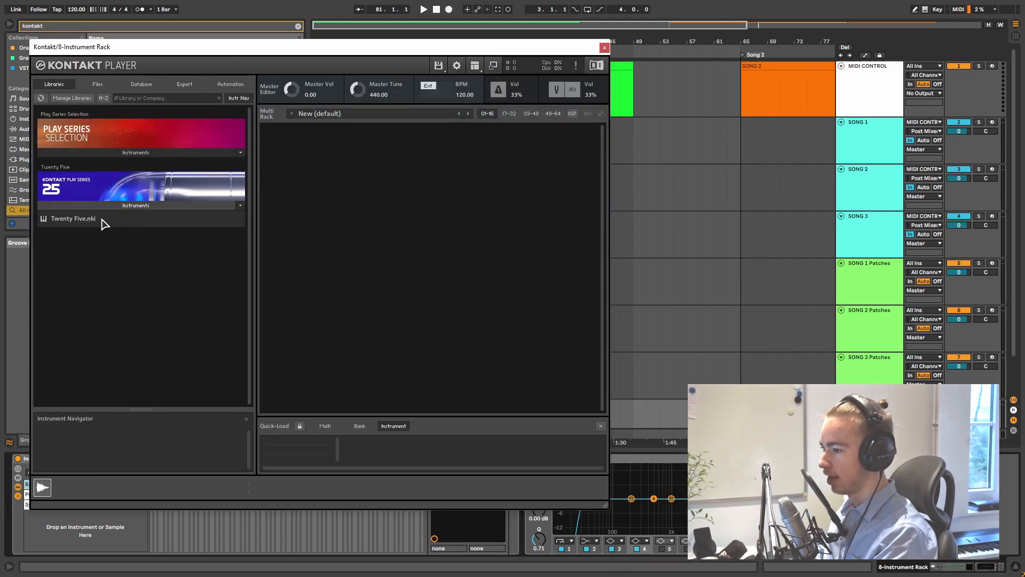
left_click(74, 218)
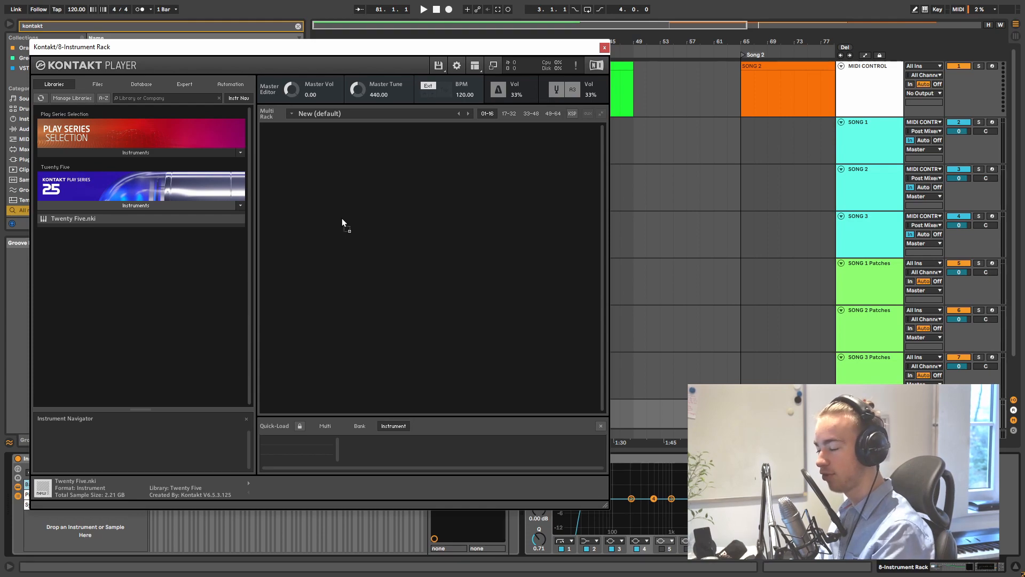
double_click(74, 219)
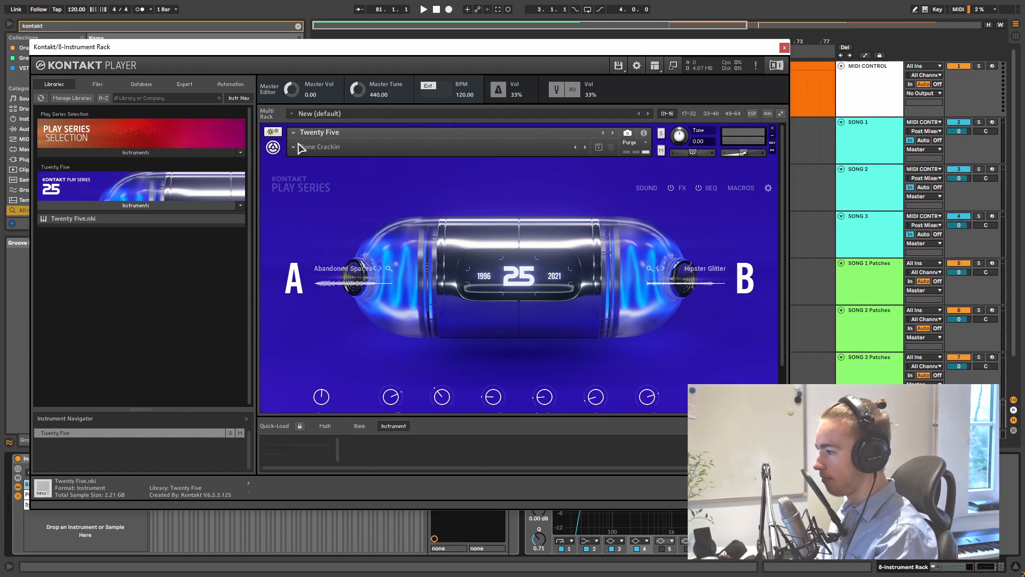
left_click(320, 146)
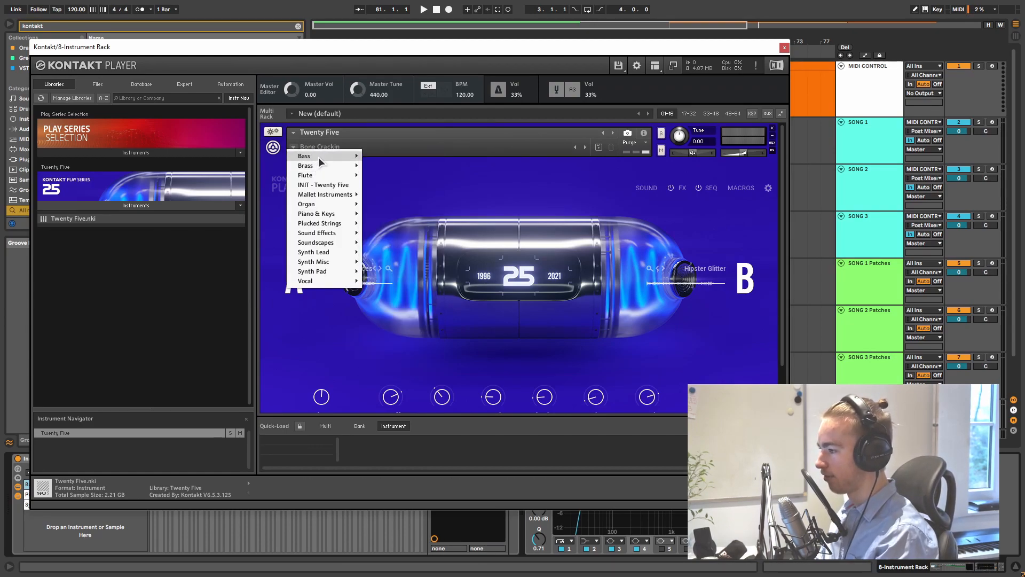
left_click(784, 47)
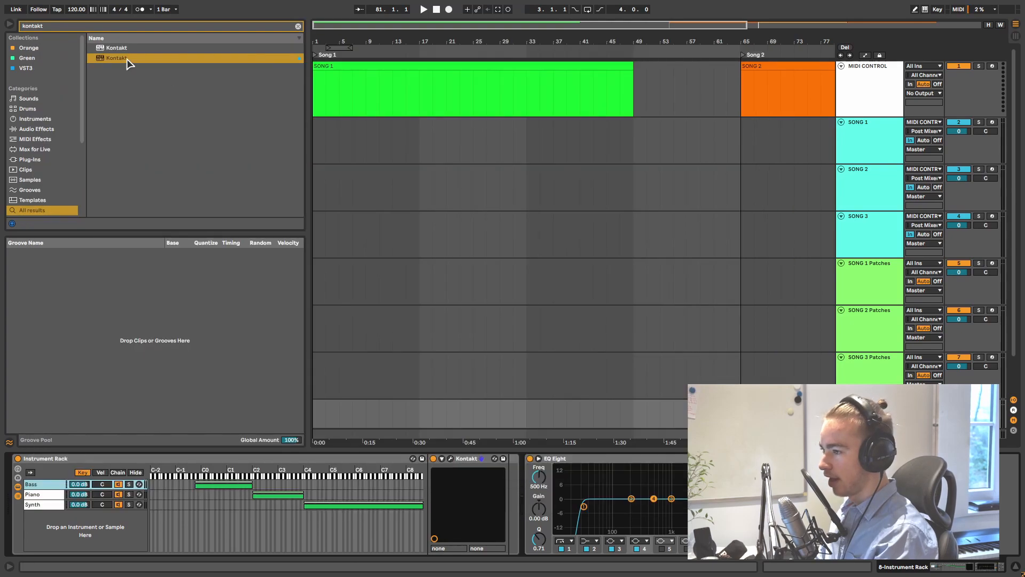
Step: Load Hybrid Keys into a new Kontakt instance, then load Twenty Five into another
double_click(117, 57)
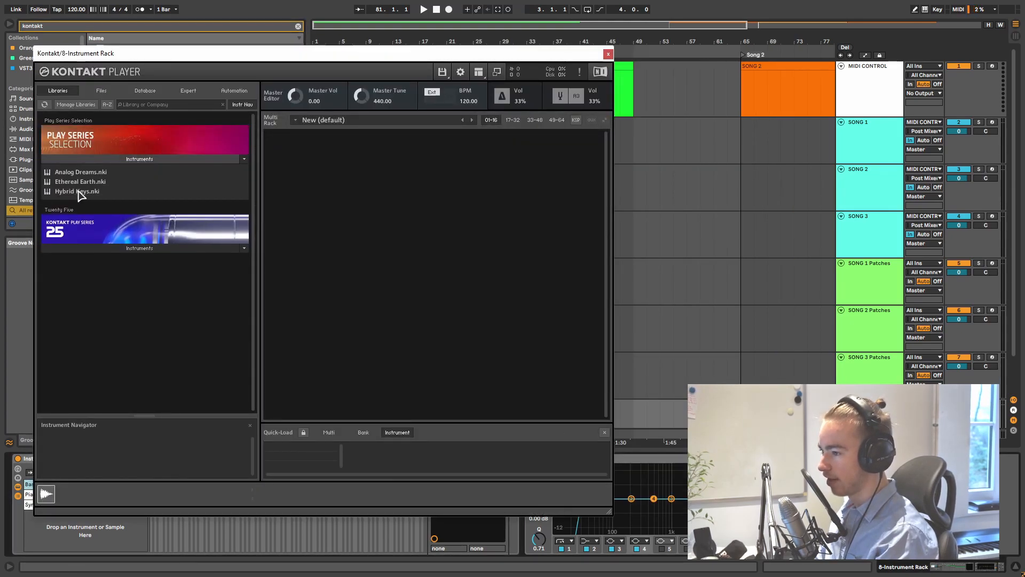
double_click(77, 191)
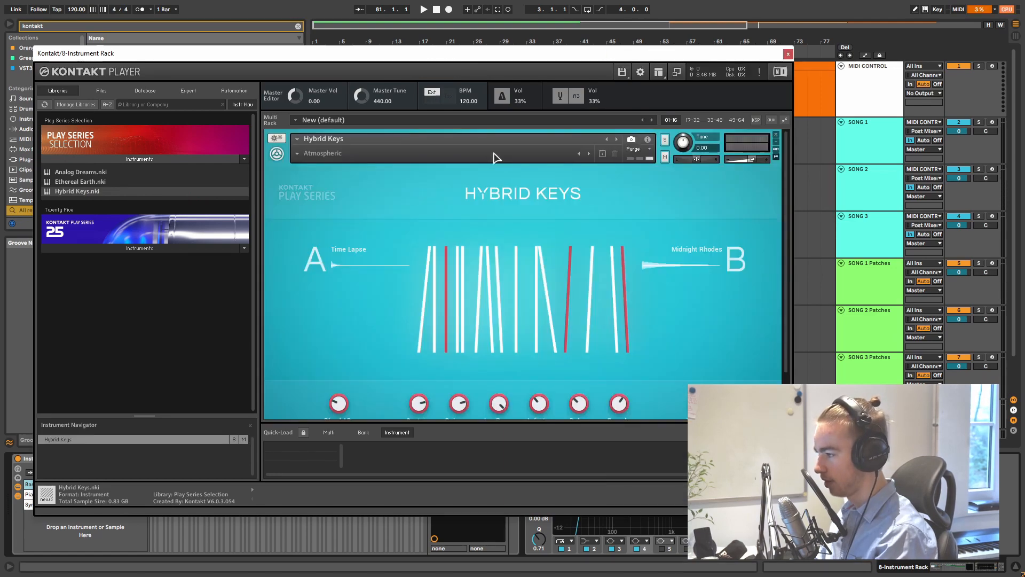
left_click(787, 54)
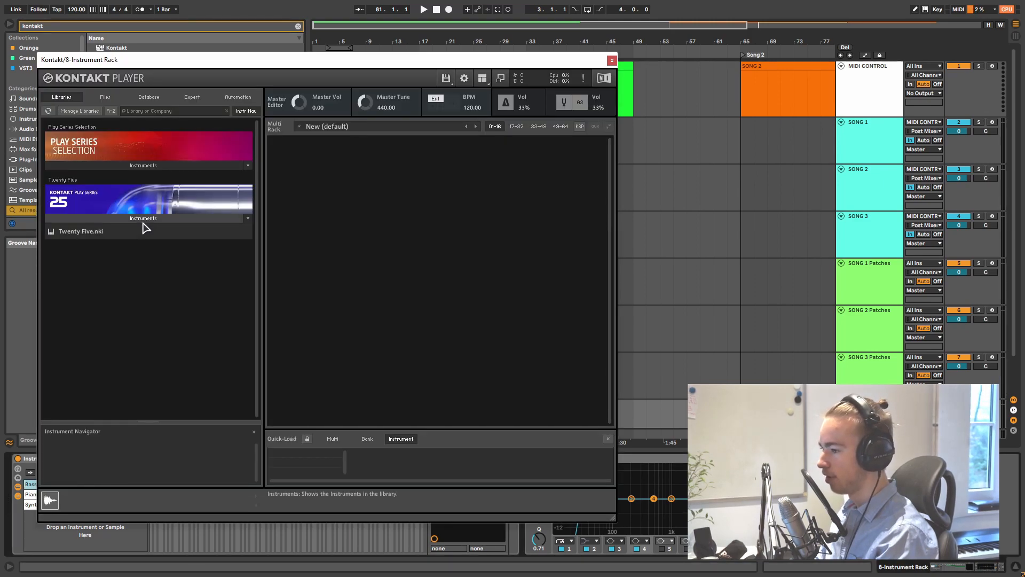
left_click(81, 231)
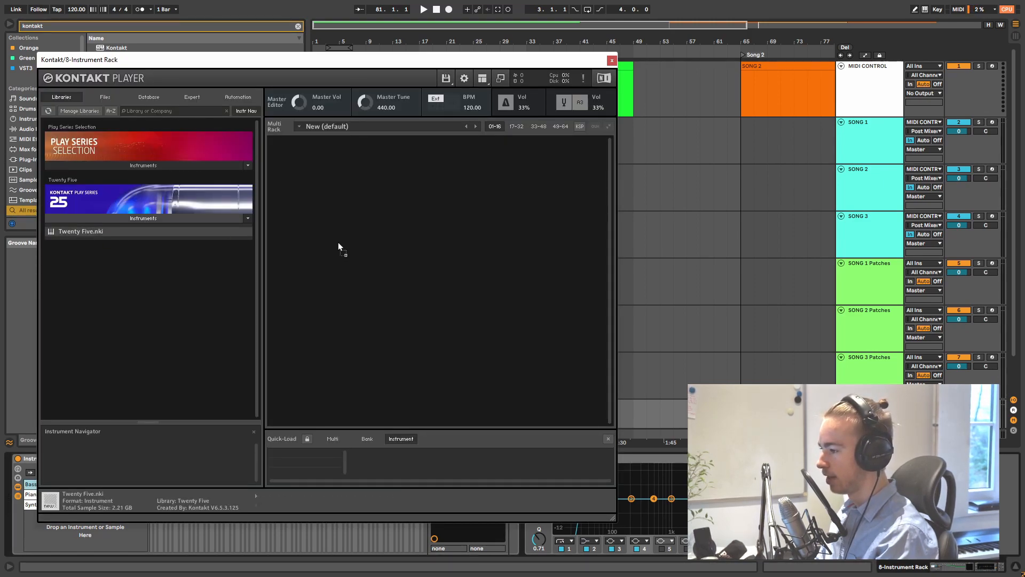
double_click(81, 231)
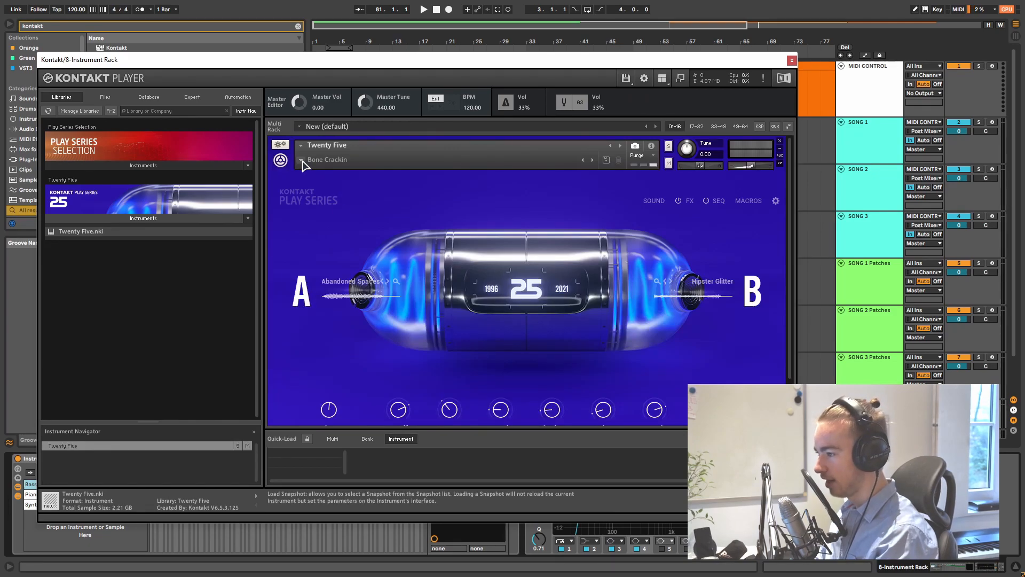
Step: Name the track 'SONG 2 Chorus', set monitoring to In, and take MIDI from MIDI CONTROL
left_click(791, 60)
type("S")
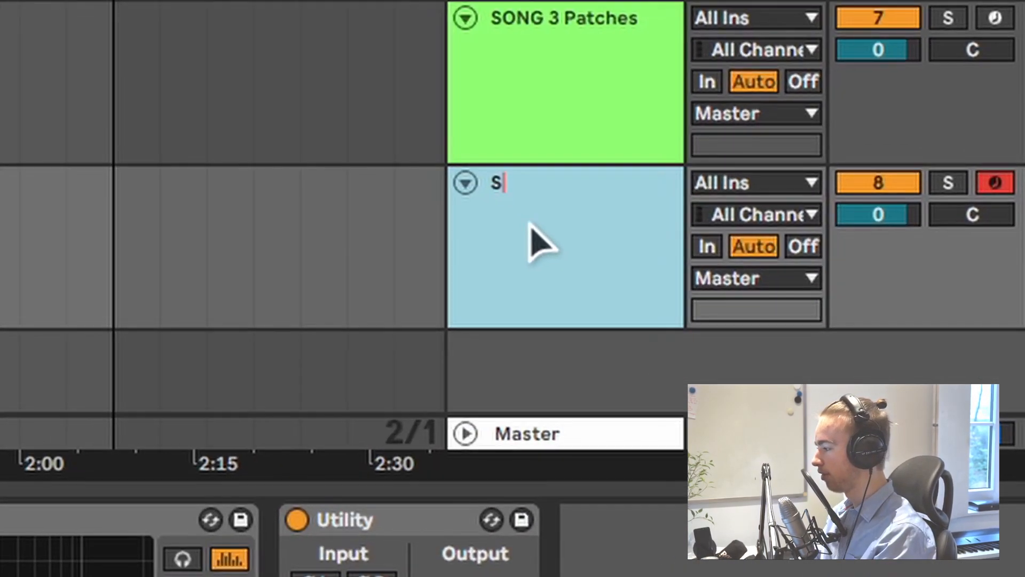
type("ONG 2 CH")
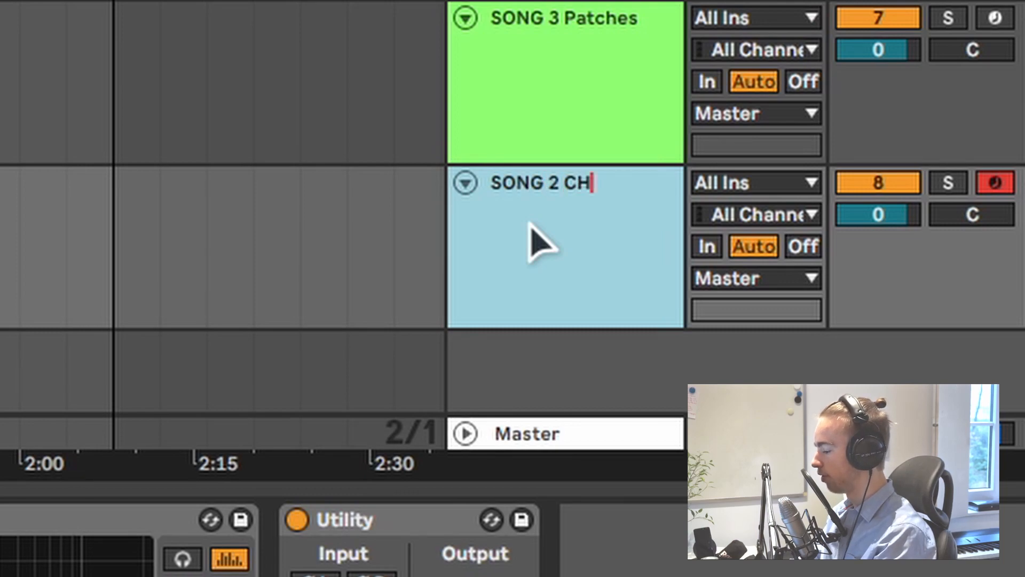
type("orus")
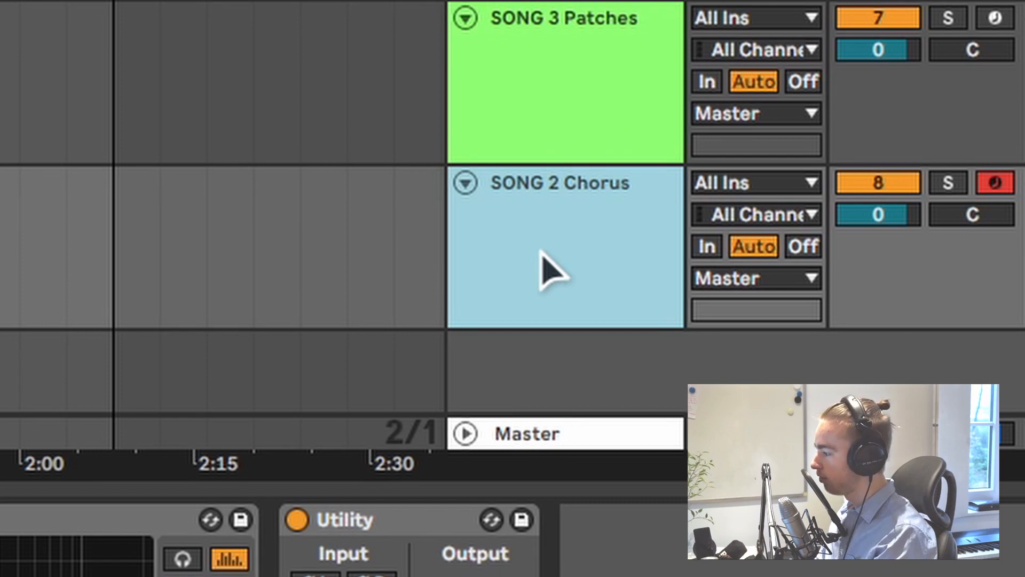
mouse_move(523, 229)
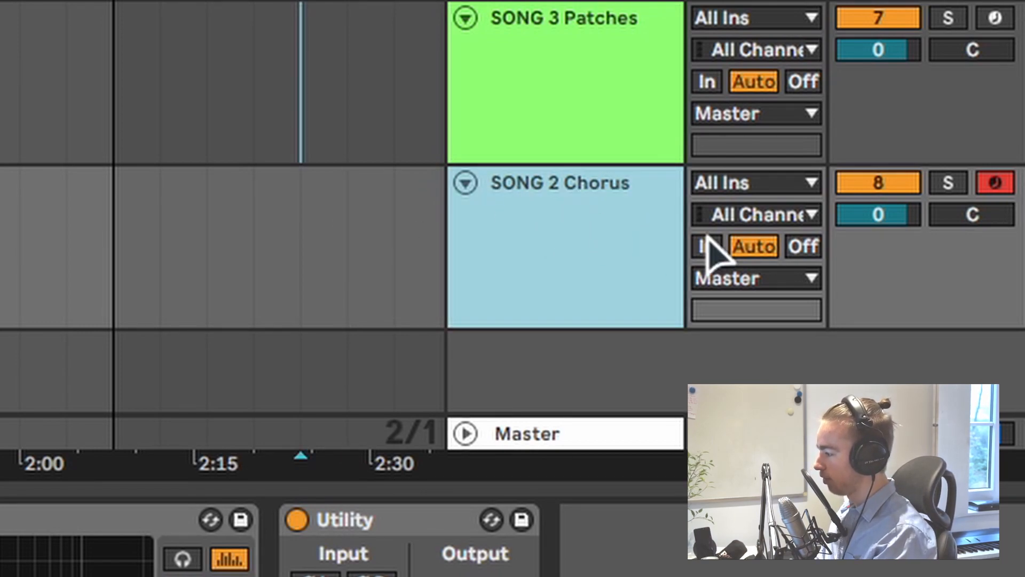
left_click(706, 247)
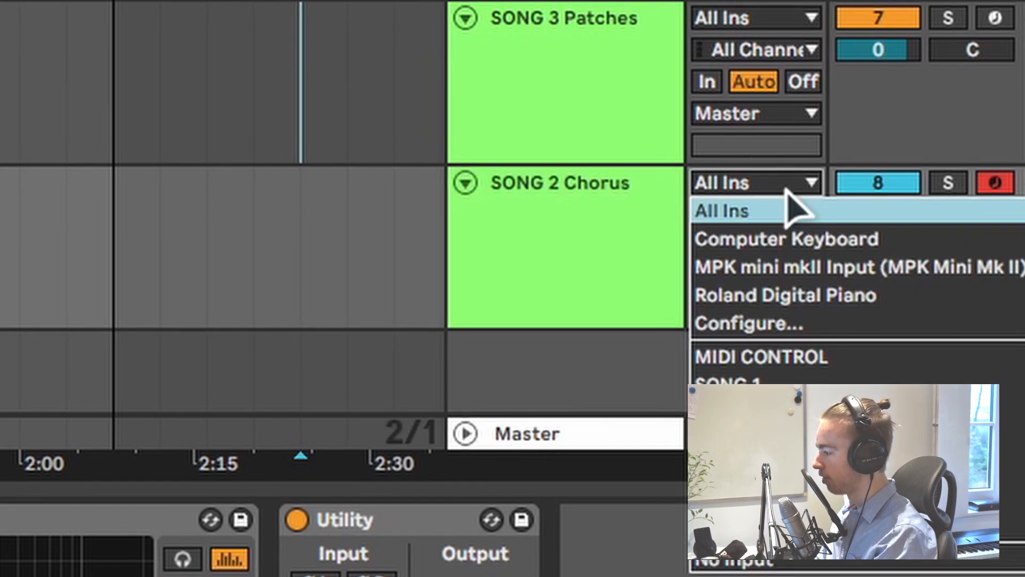
left_click(760, 356)
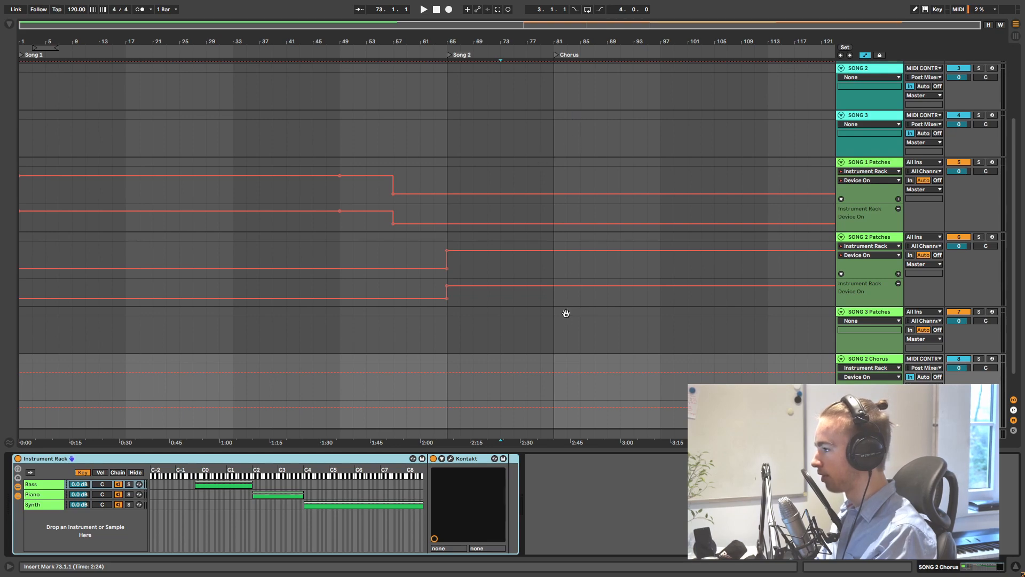
Step: Draw Device On automation for SONG 2 Chorus from bar 81 to bar 97
scroll("up", 3)
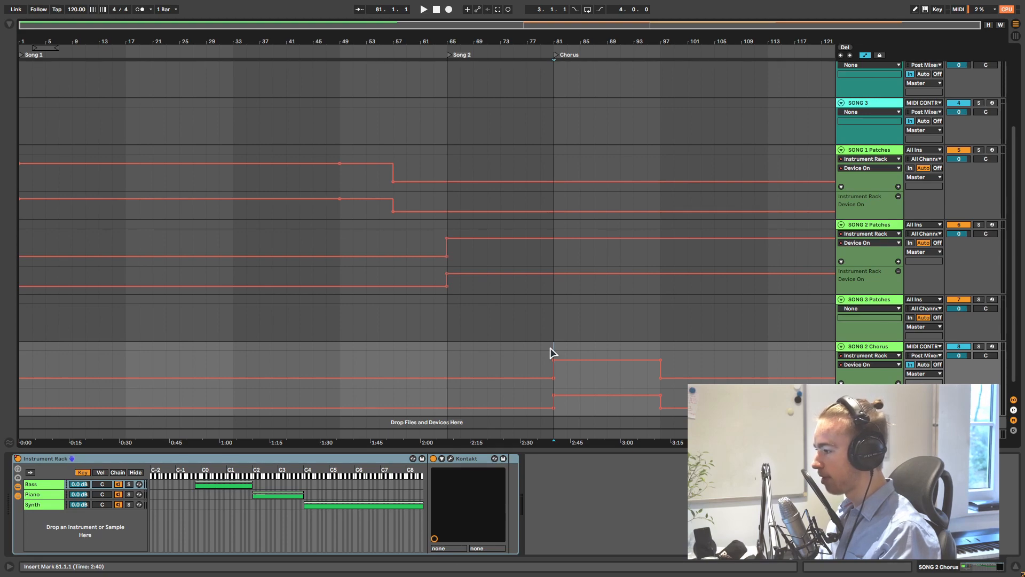
mouse_move(633, 304)
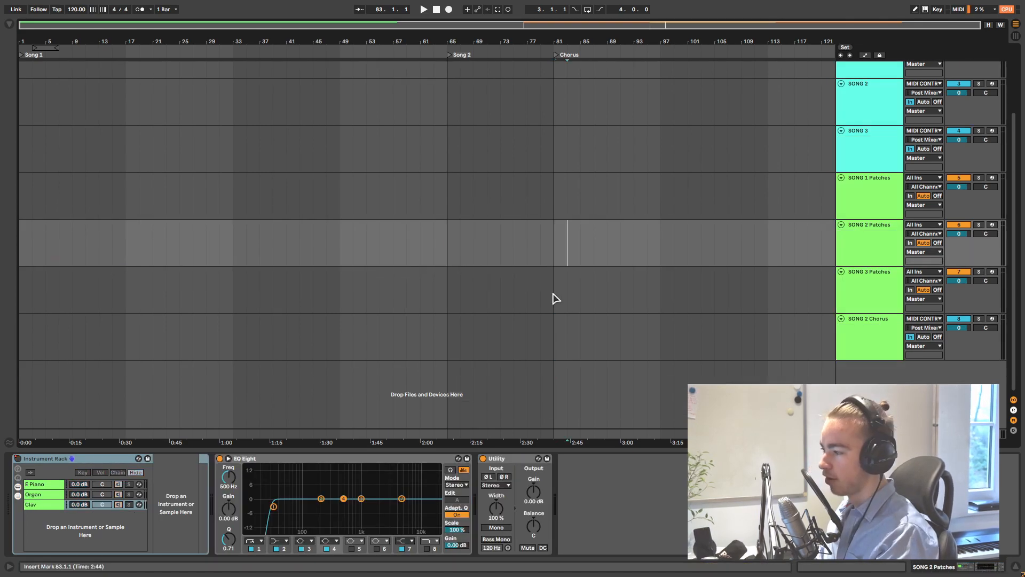
mouse_move(547, 250)
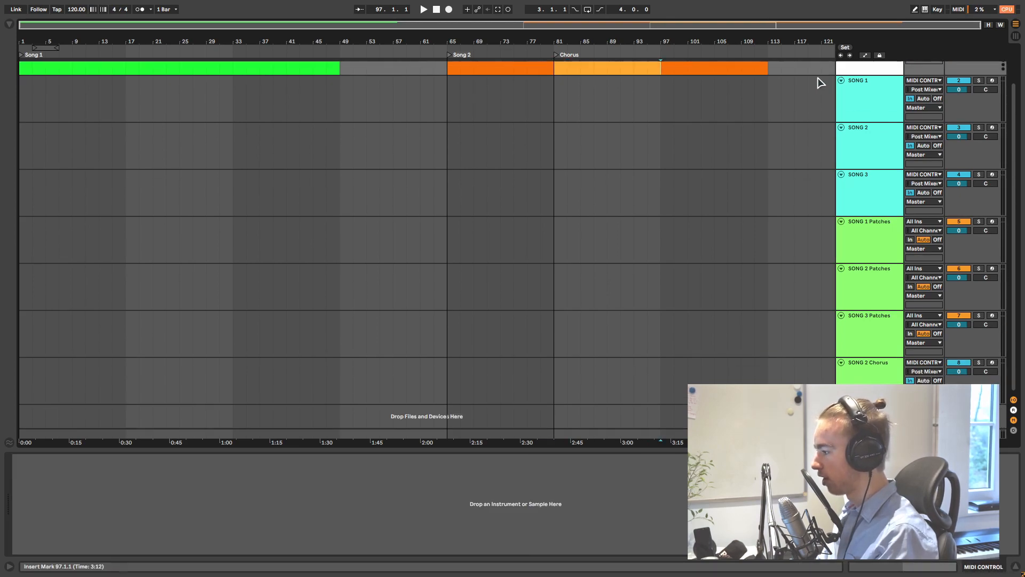
Step: Select the SONG 2 Chorus track to show its Instrument Rack chains
left_click(868, 361)
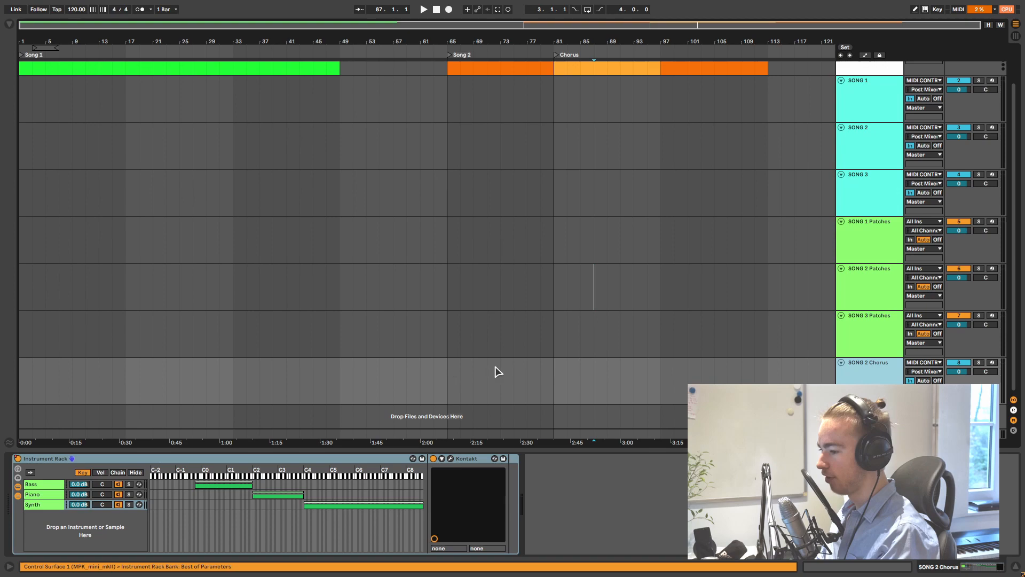
mouse_move(328, 362)
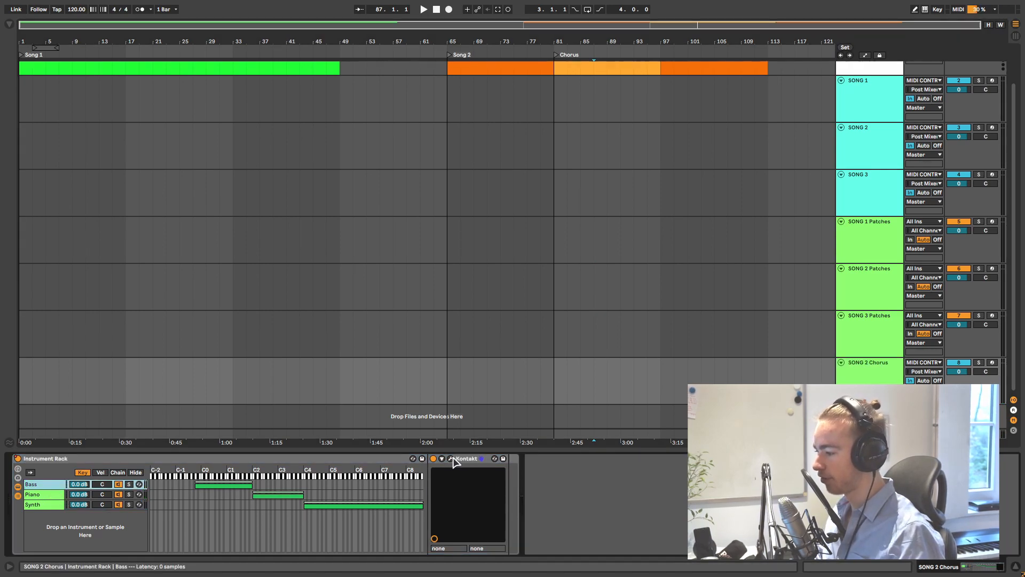
Step: Set the Funky Stab Bass Tune knob to 24.00 and close the Kontakt window
left_click(451, 458)
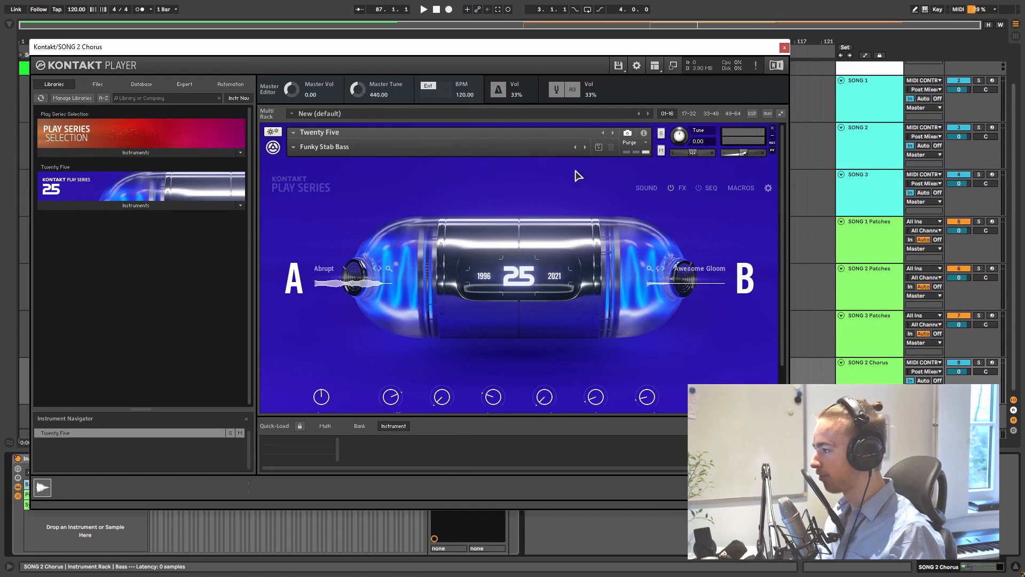
mouse_move(680, 139)
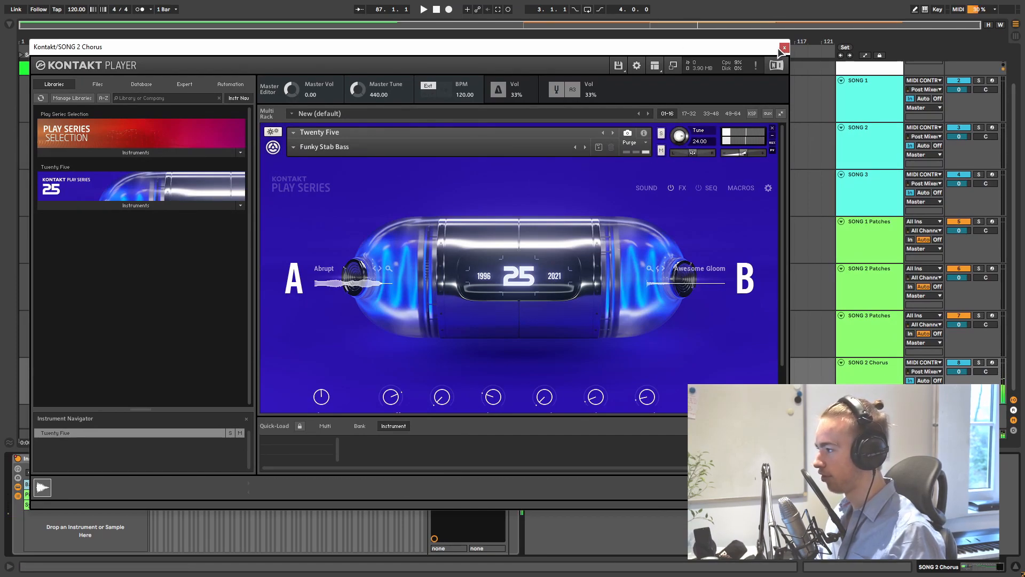
left_click(783, 47)
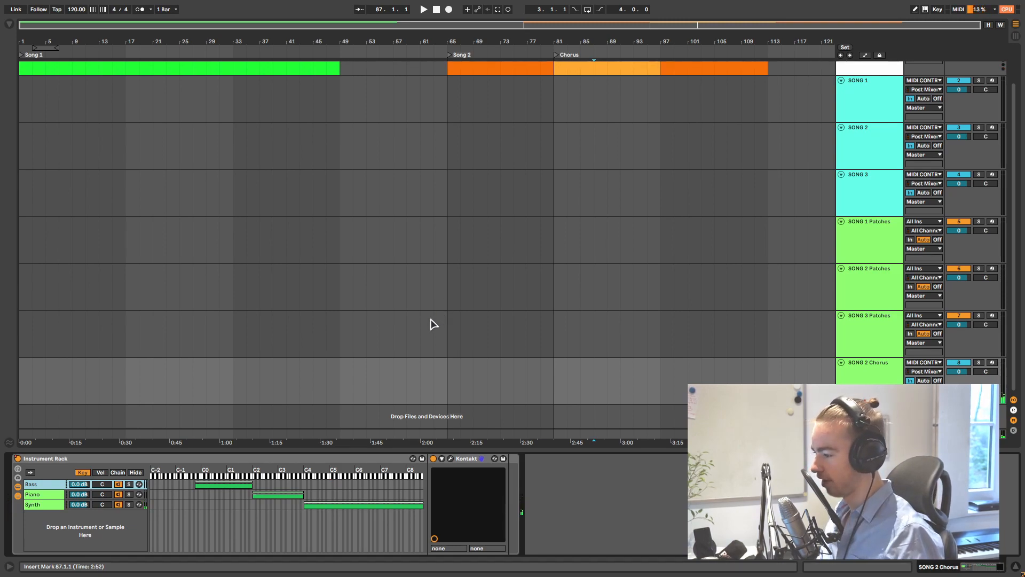
mouse_move(443, 325)
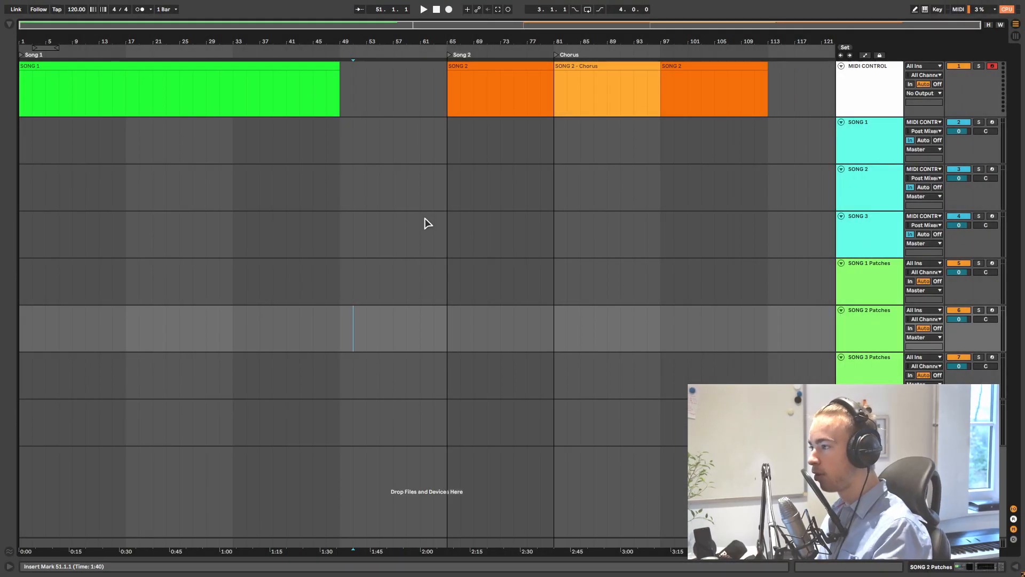
Step: Play from bar 65 at the Song 2 section and select the SONG 2 Patches track
left_click(447, 189)
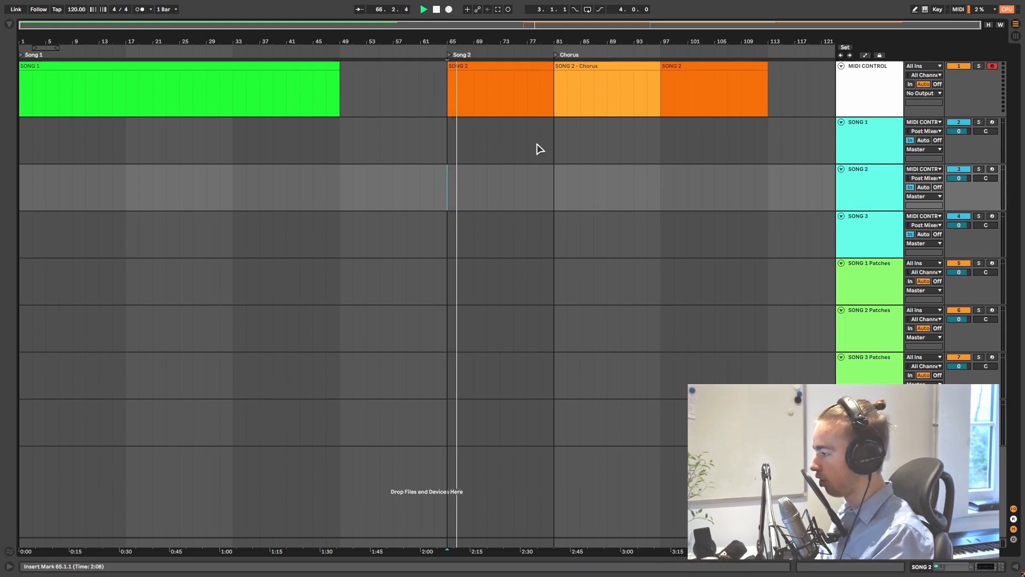
left_click(870, 320)
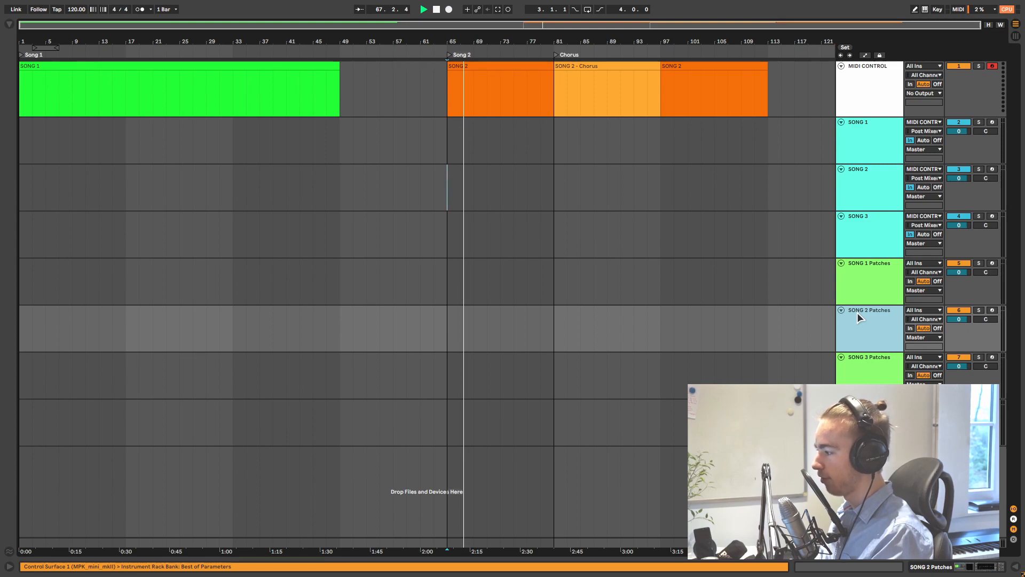